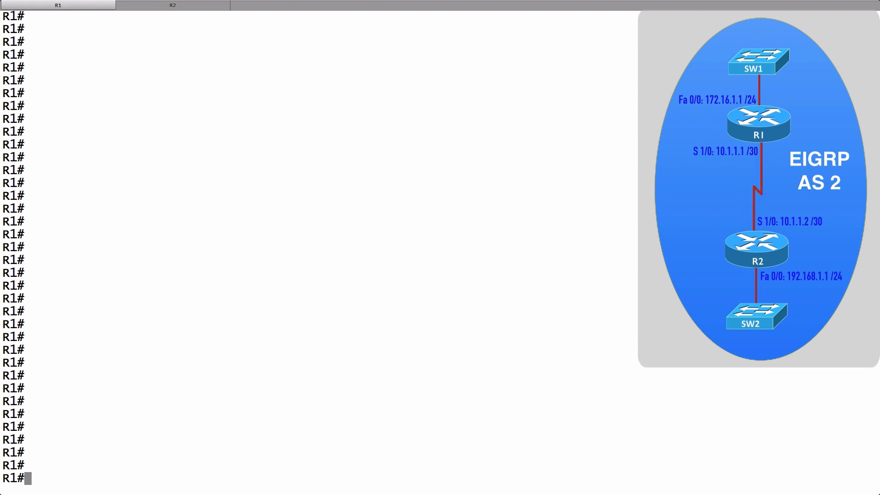
On R1, create router eigrp AUTH_DEMO with address-family ipv4 unicast autonomous-system 2.
text(conf term)
text(router eigrp AUTH_DEMO)
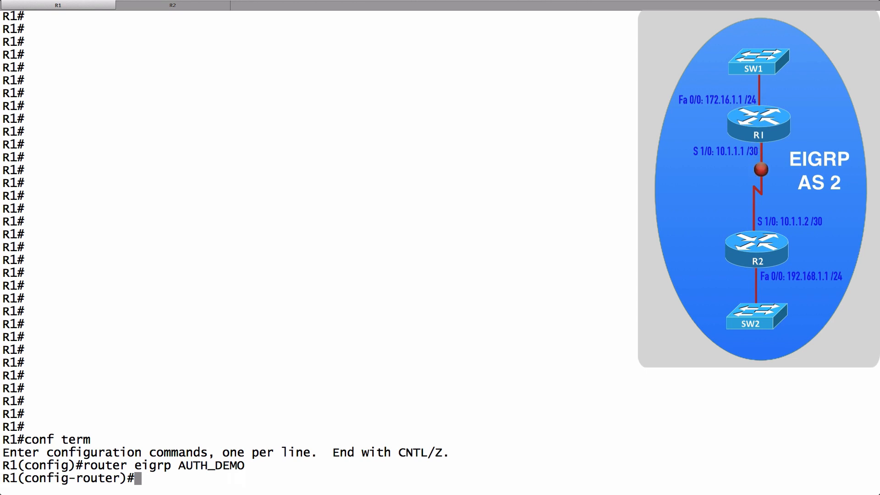
text(addre)
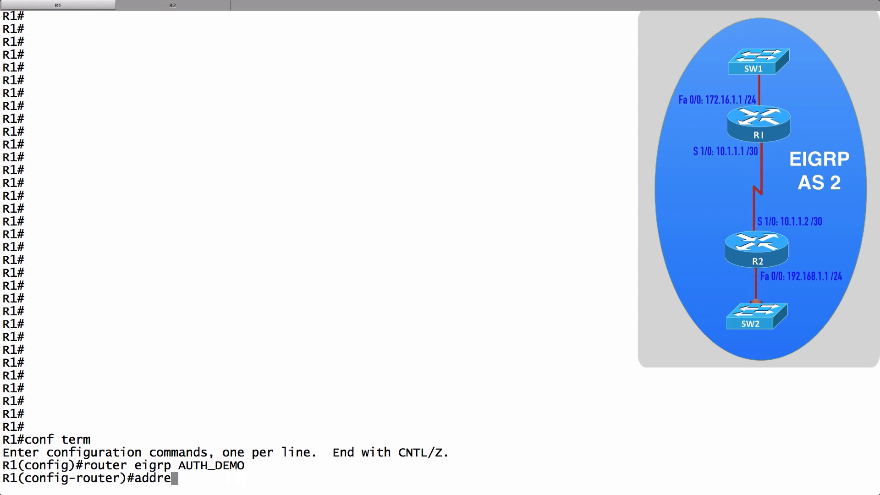
text(ss-family ip)
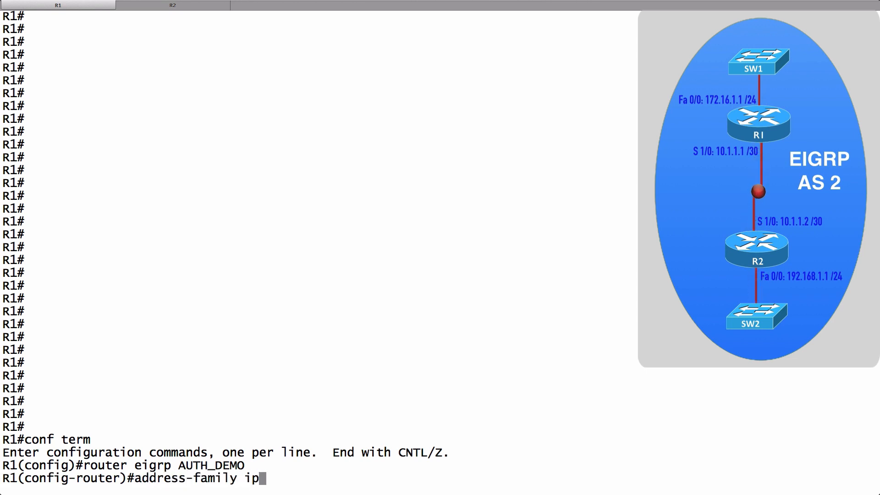
text(v4 unic)
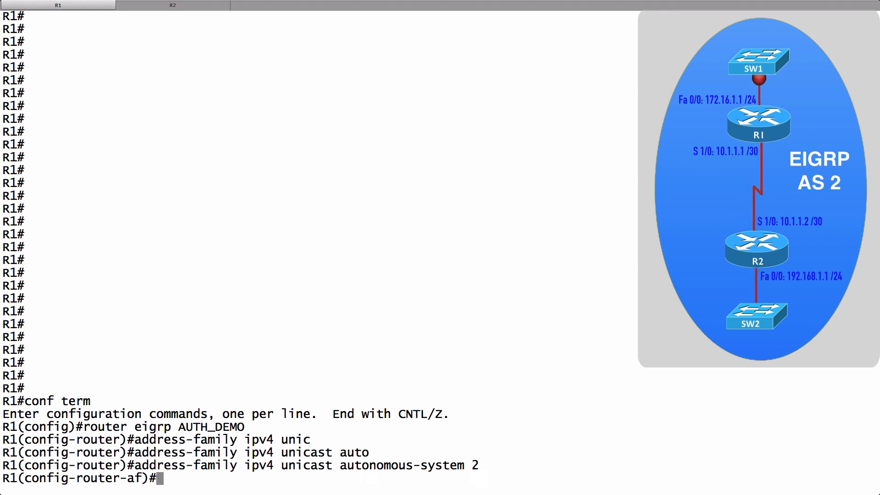
Enter af-interface Serial1/0 on R1 and query authentication mode options (hmac-sha-256, md5).
text(af-interface)
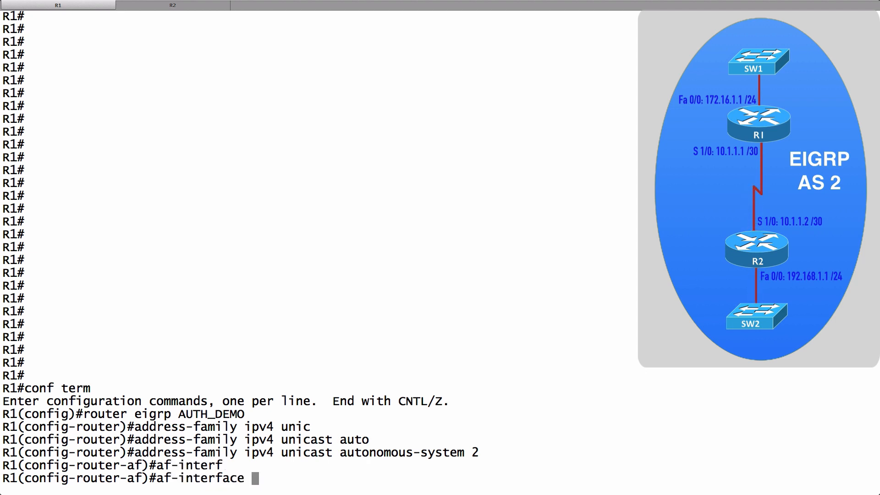
text(s 1/0)
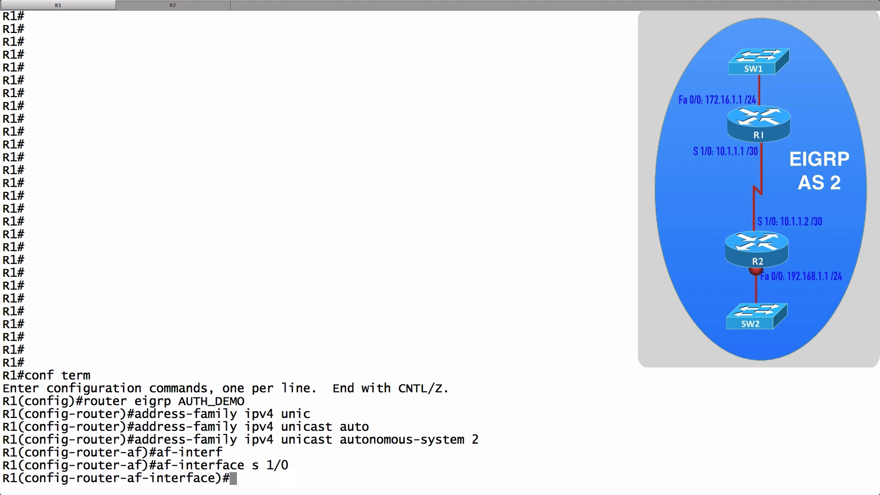
text(authentication m)
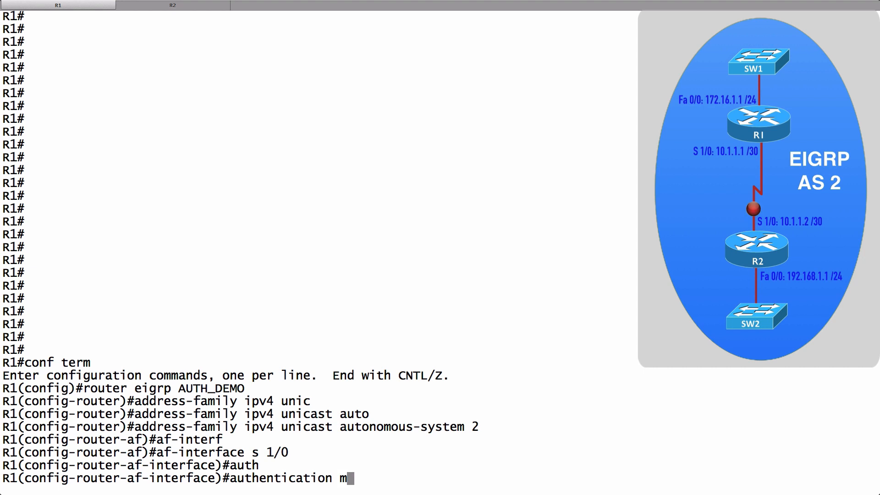
text(ode ?)
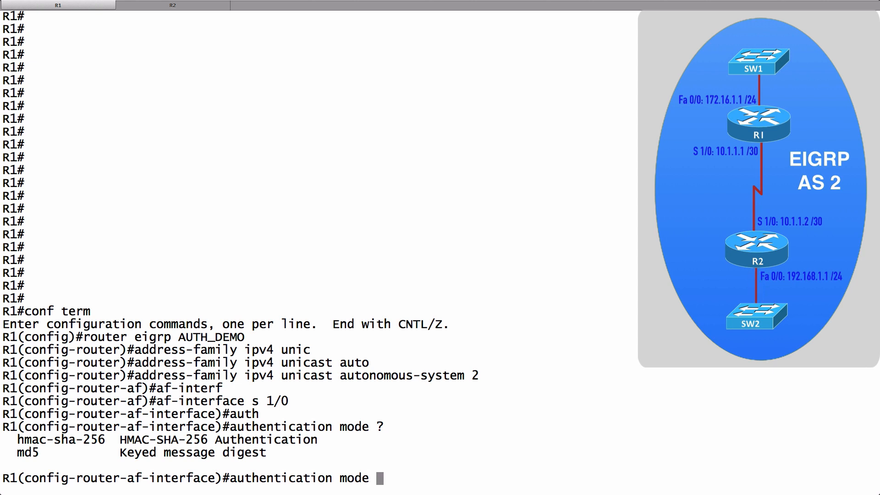
Set R1 Serial1/0 authentication mode md5 with key-chain R1KEYCHAIN, then end.
text(md5)
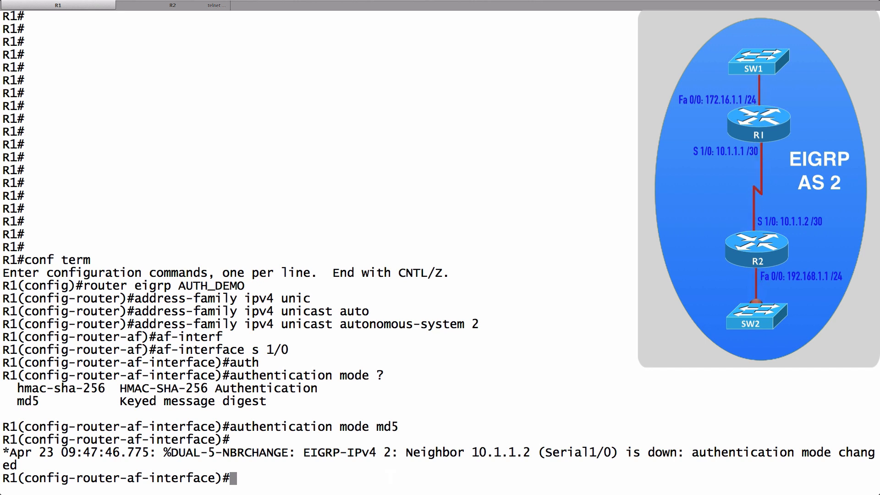
text(authentication key-chain R1)
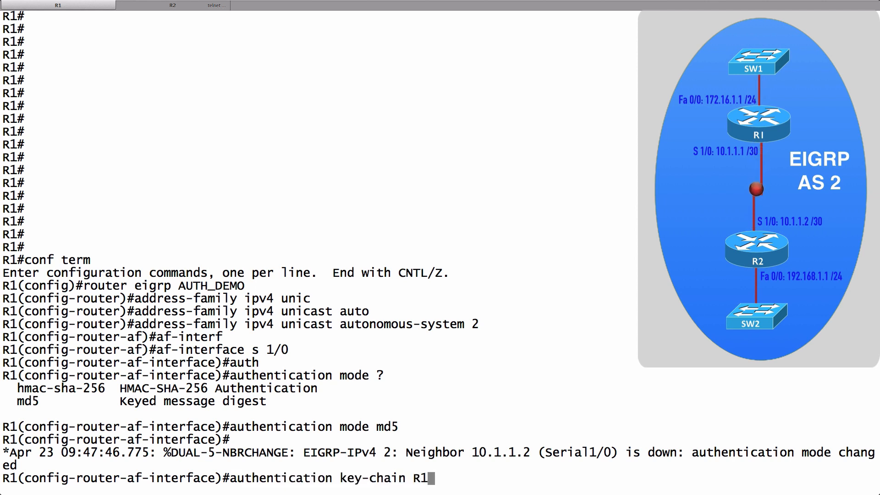
text(KEYCHAIN)
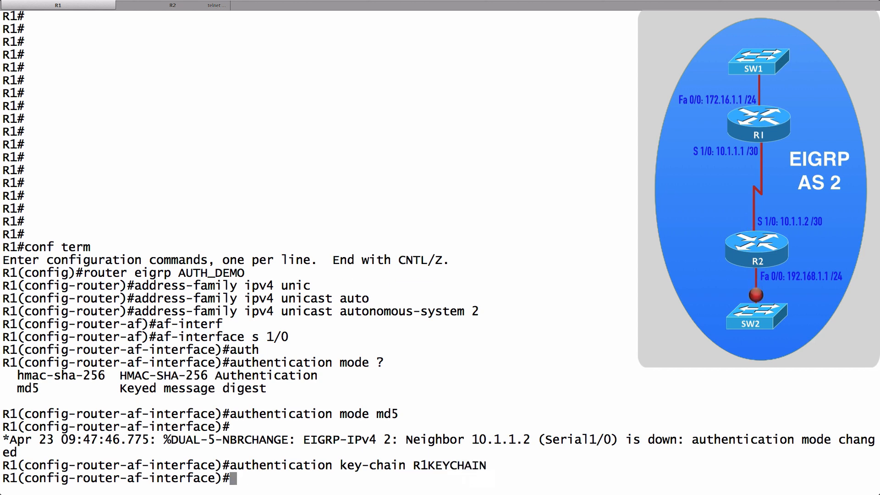
text(end)
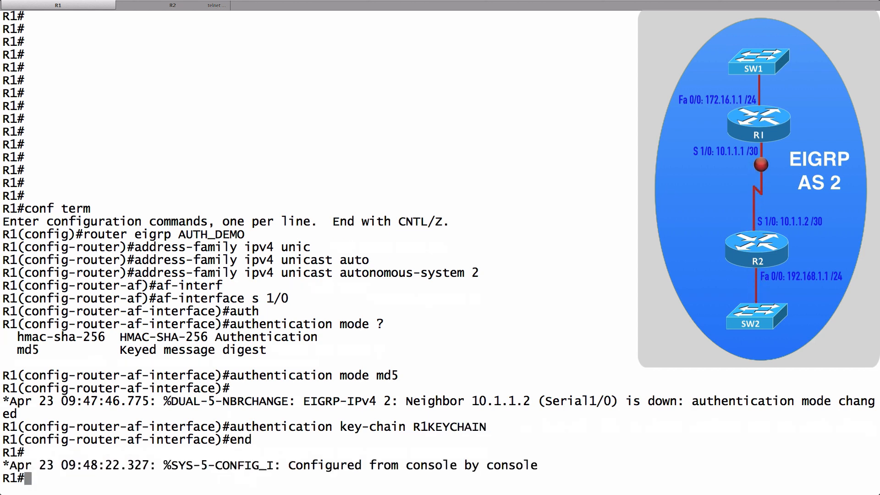
On R2, configure router eigrp AUTH_DEMO, ipv4 unicast AS 2, and enter af-interface Serial1/0.
click(172, 5)
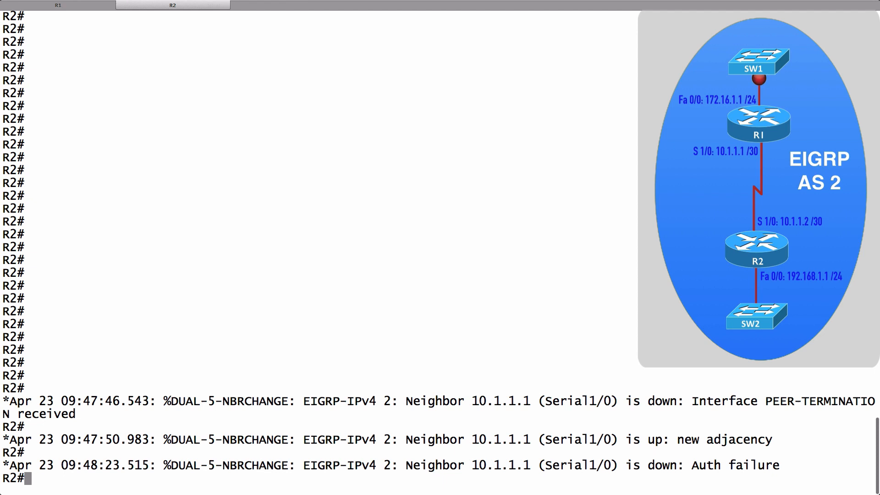
text(conf term)
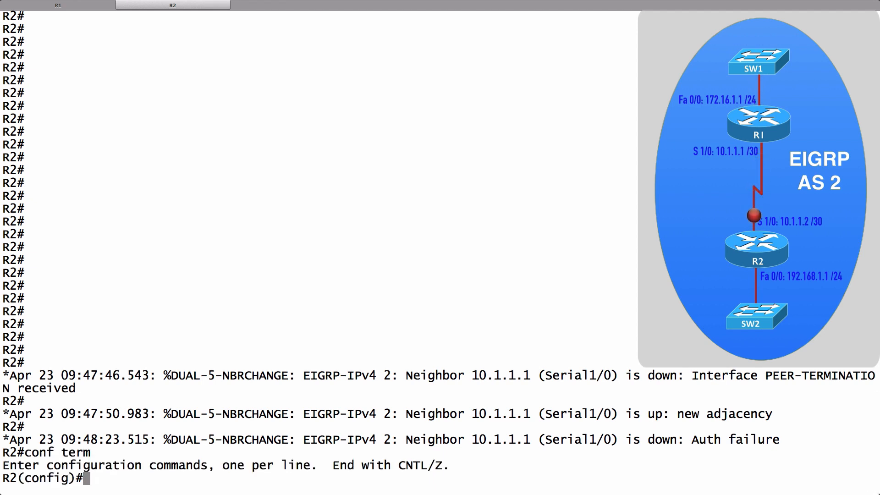
text(router eigrp)
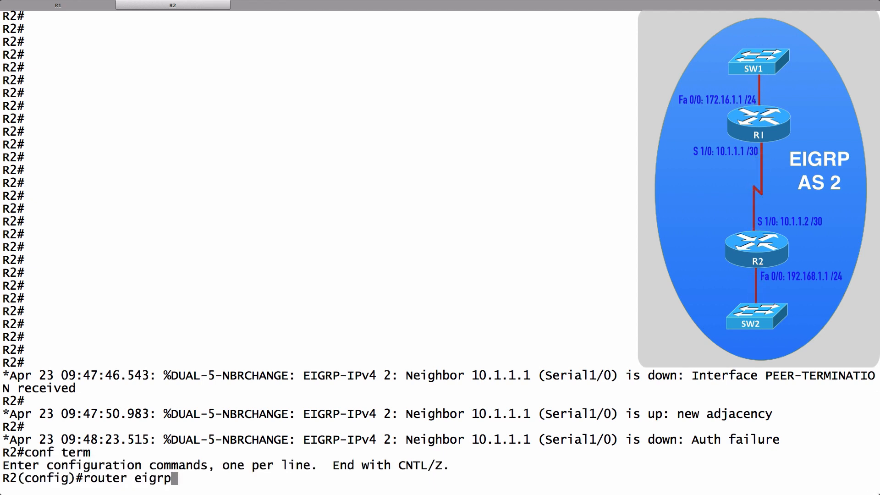
text(AUTH)
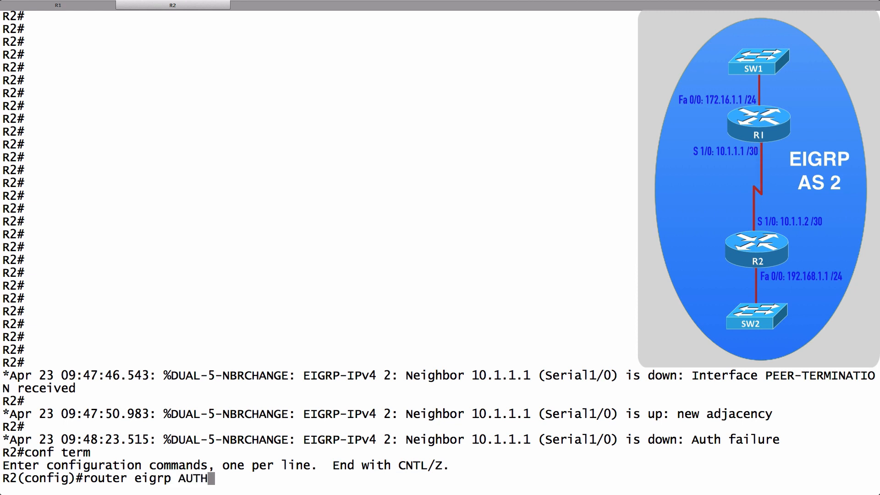
text(_DEMO)
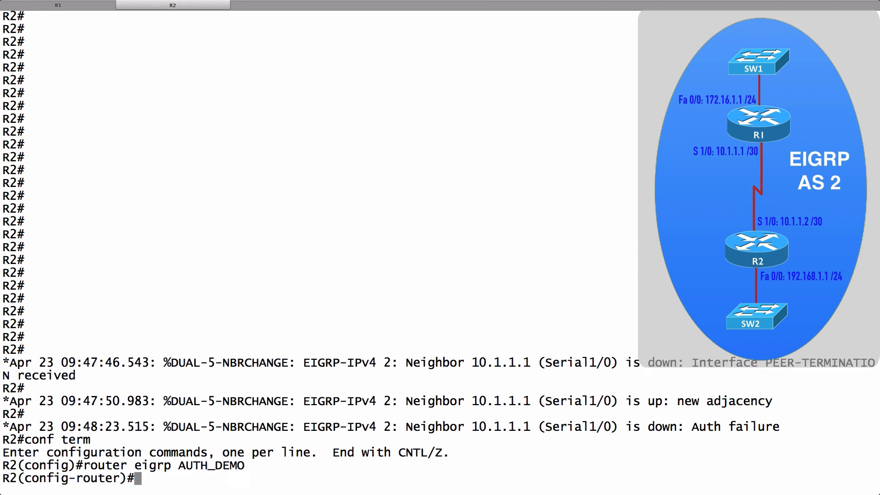
text(address-)
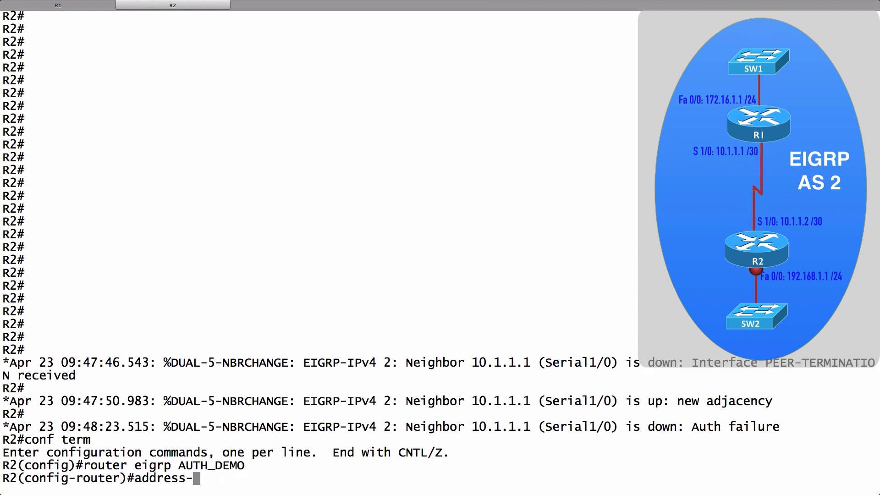
text(family ip)
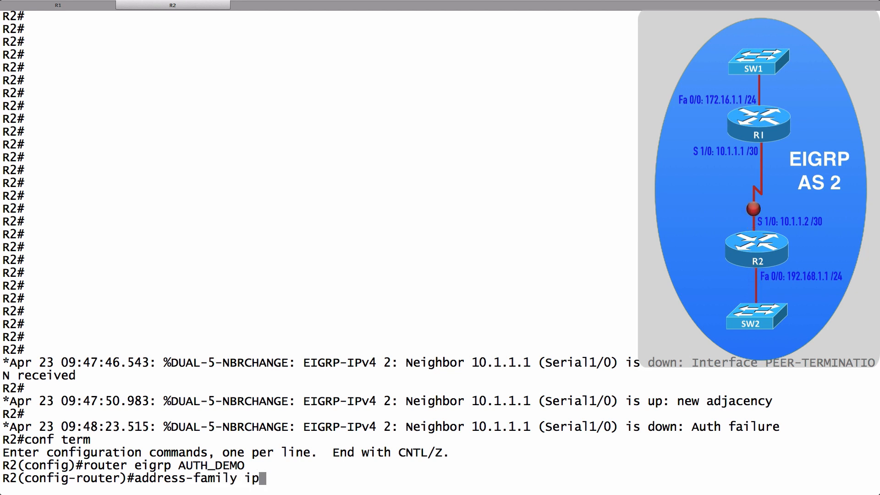
text(v4 unicast au)
text(af-interface s)
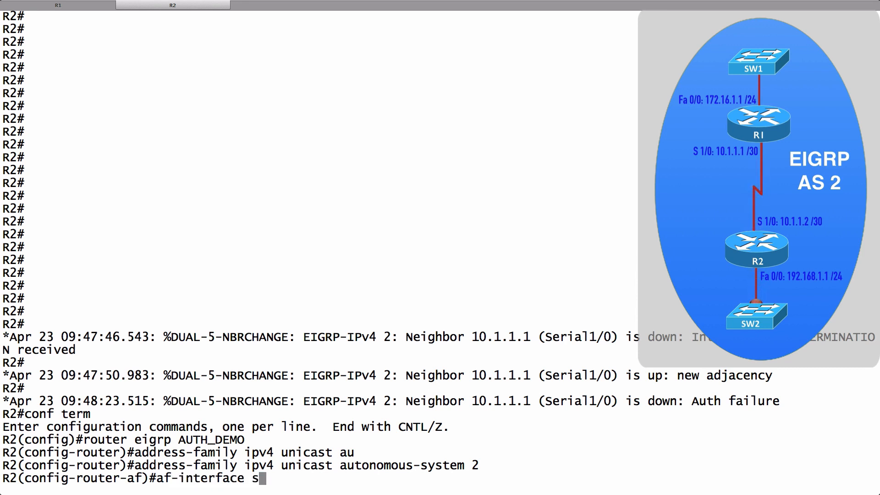
text(1/0)
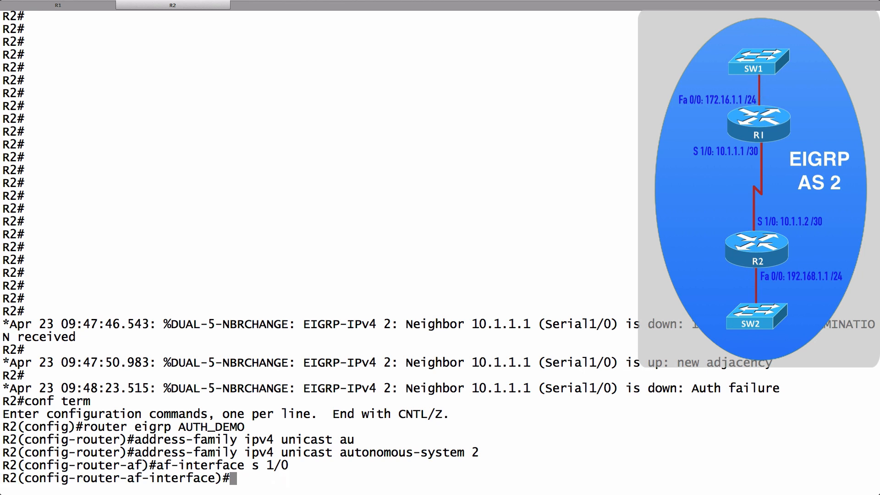
Apply md5 authentication with key-chain R2KEYCHAIN on R2 Serial1/0, end, and run show key chain.
text(authentication mode)
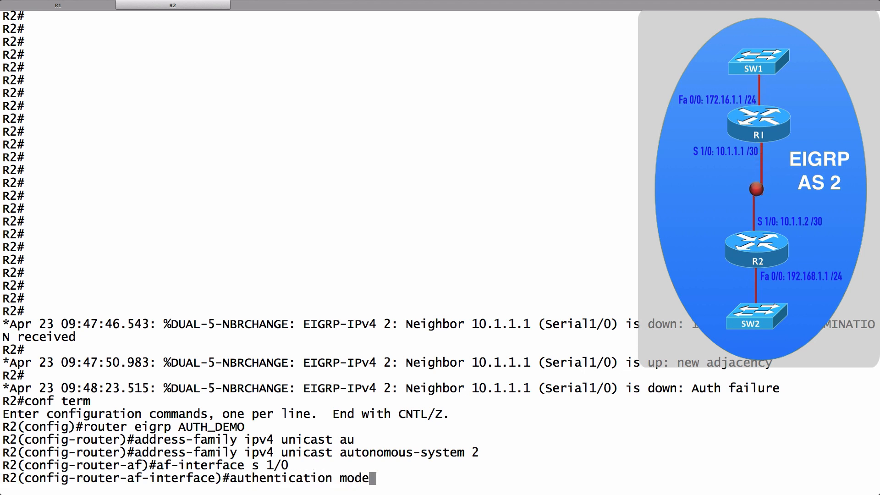
text(md5)
text(authentication k)
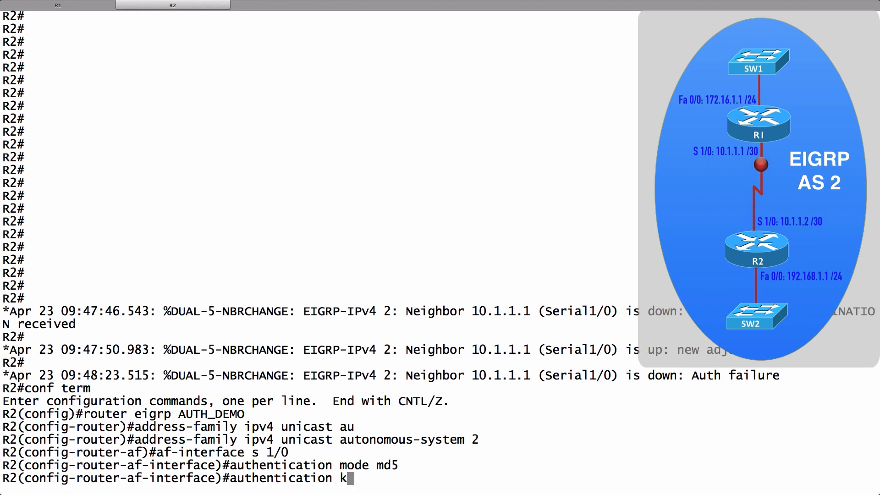
text(ey-chain R)
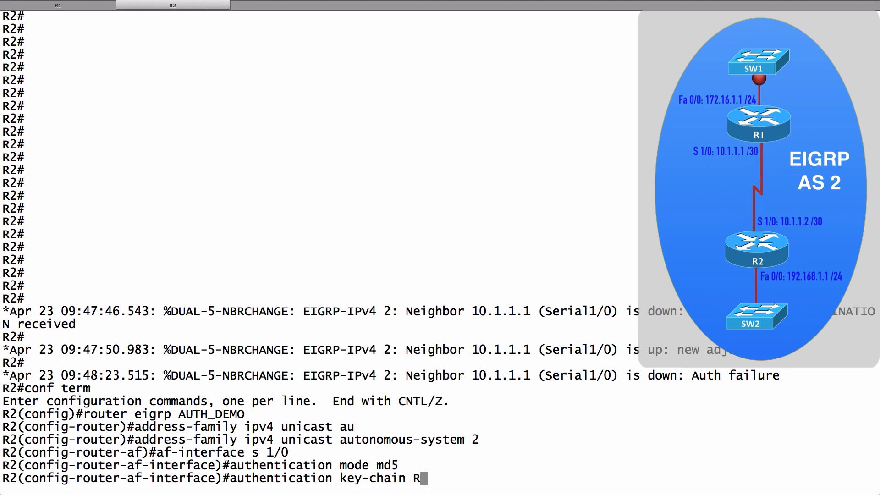
text(2KEYCHAIN)
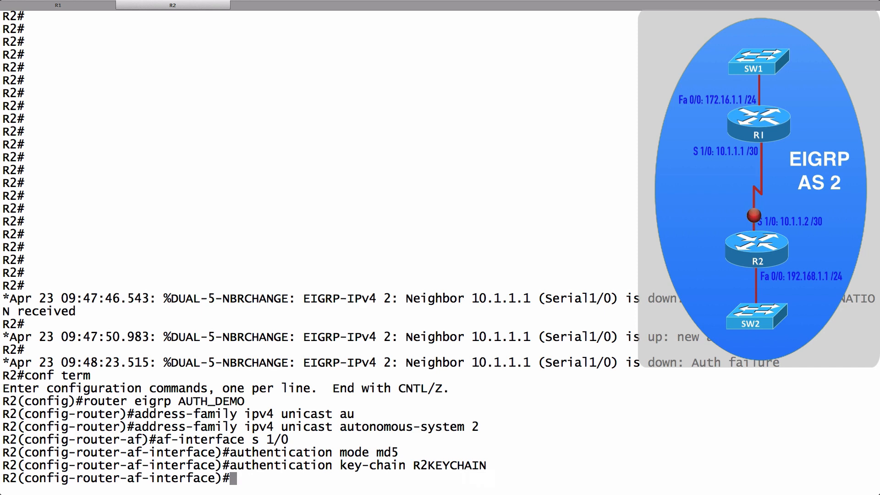
text(end)
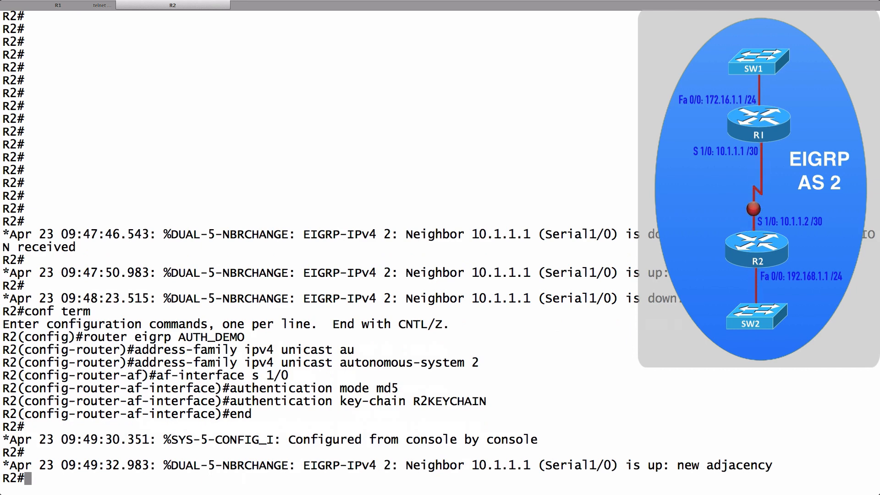
text(show)
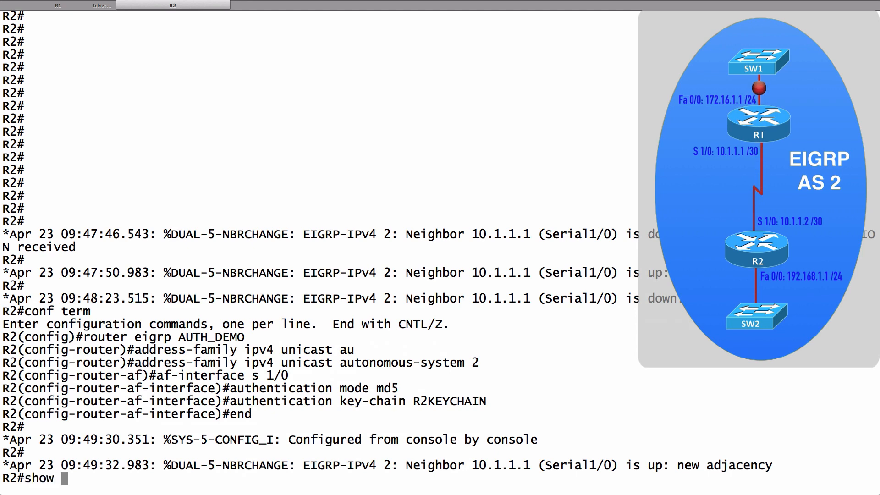
text(key chain)
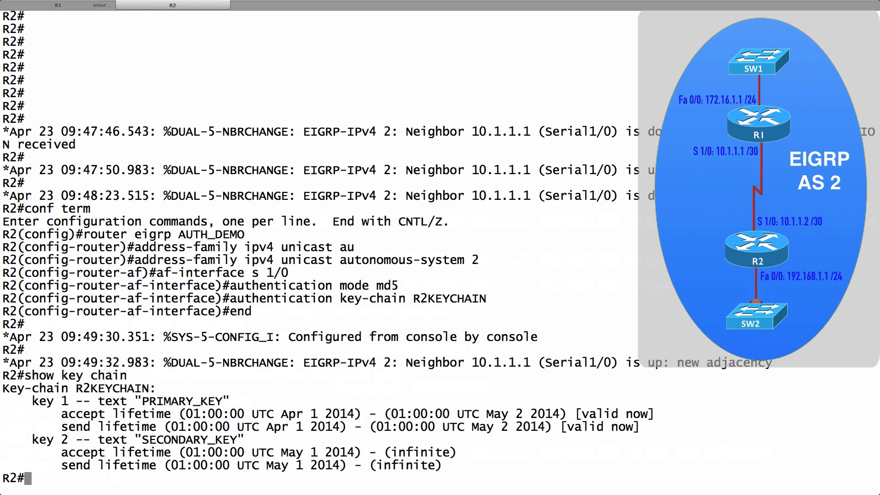
On R1, run show key chain and show ip eigrp interfaces, confirming one peer on Se1/0.
click(58, 5)
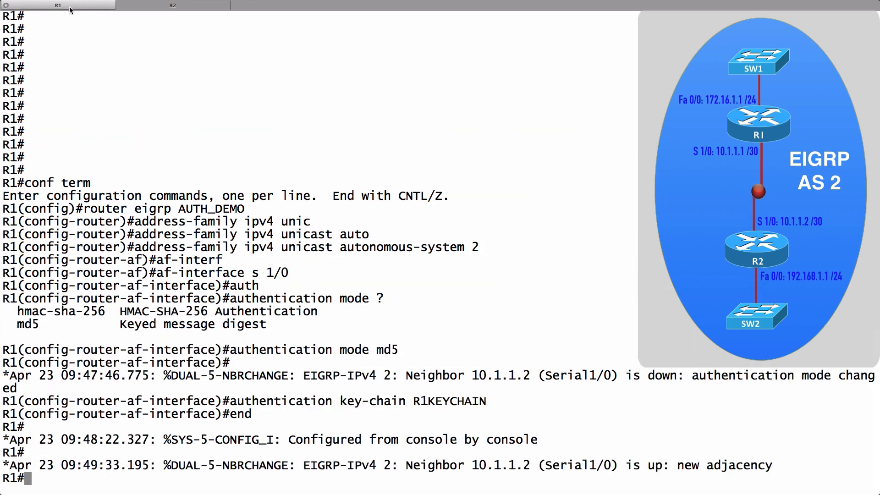
text(show key chain)
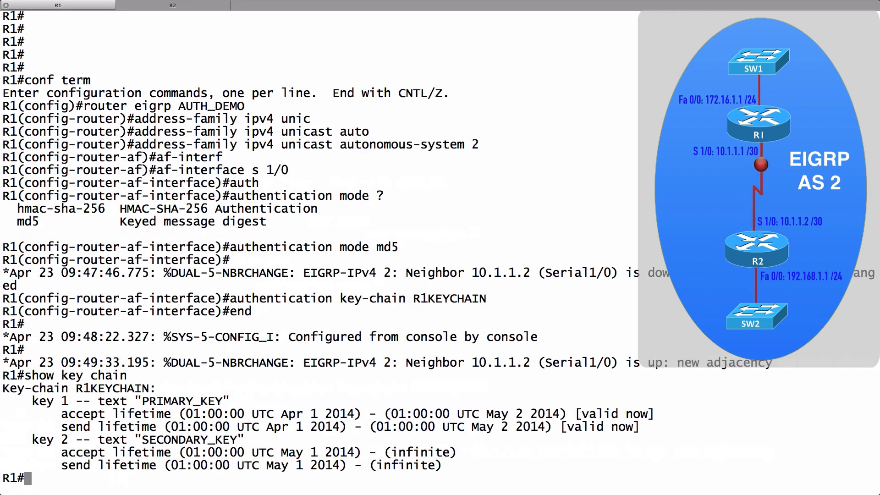
text(show ip eigrp interface)
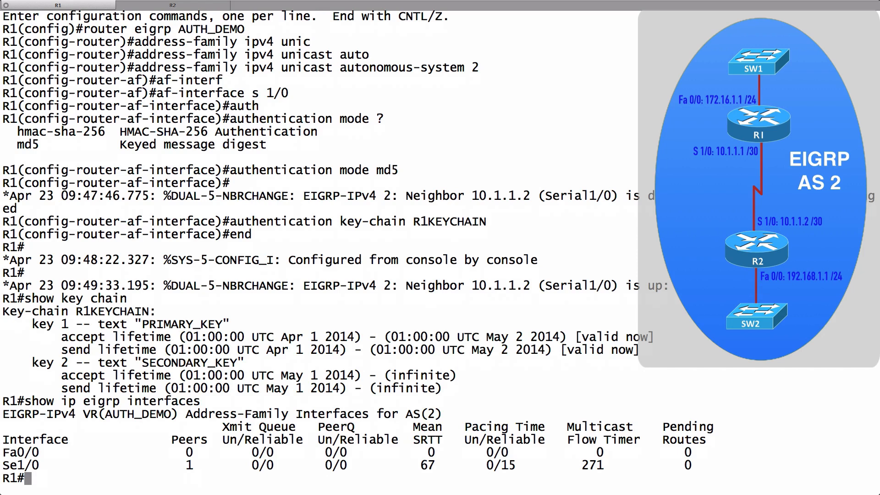
text(show ip eigrp interfa)
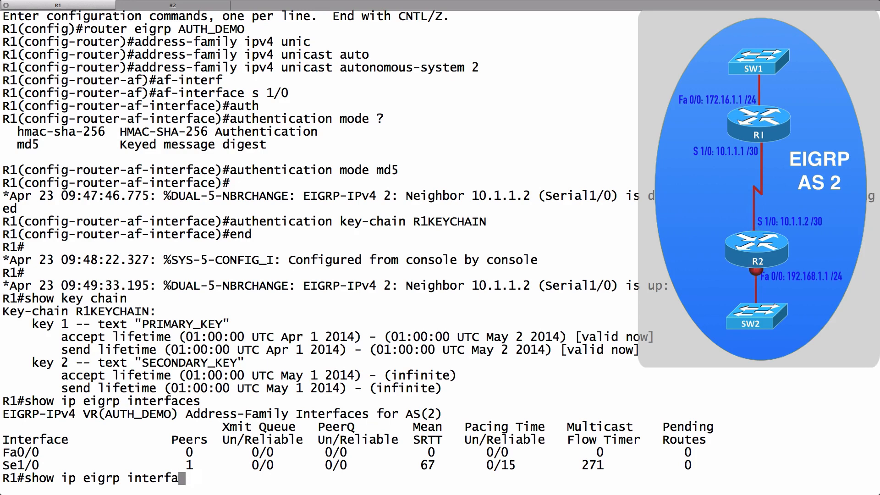